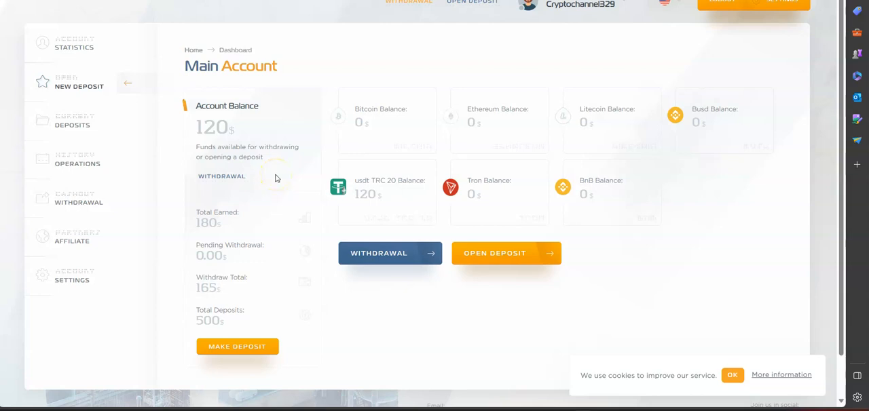
mouse_move(352, 79)
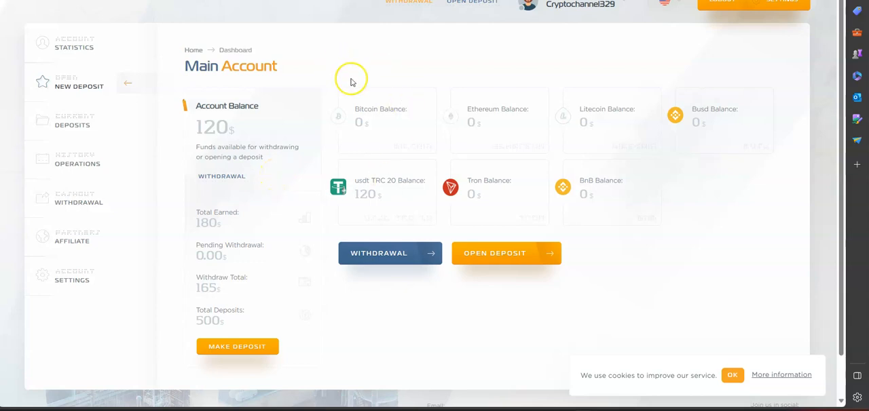
mouse_move(476, 41)
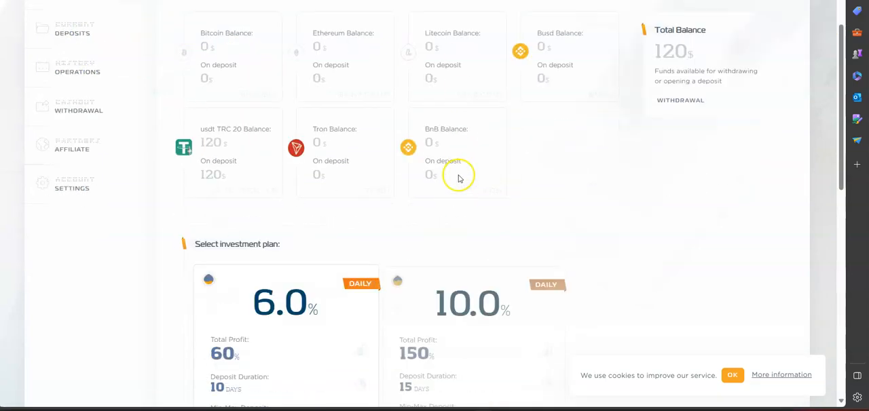
scroll("down", 3)
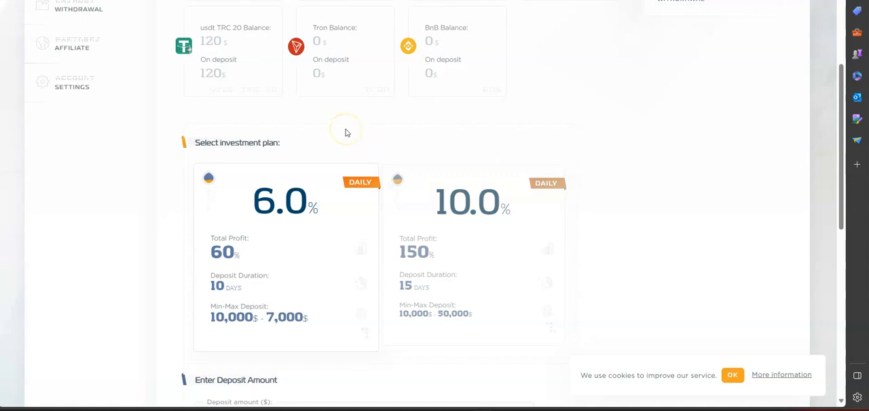
mouse_move(361, 151)
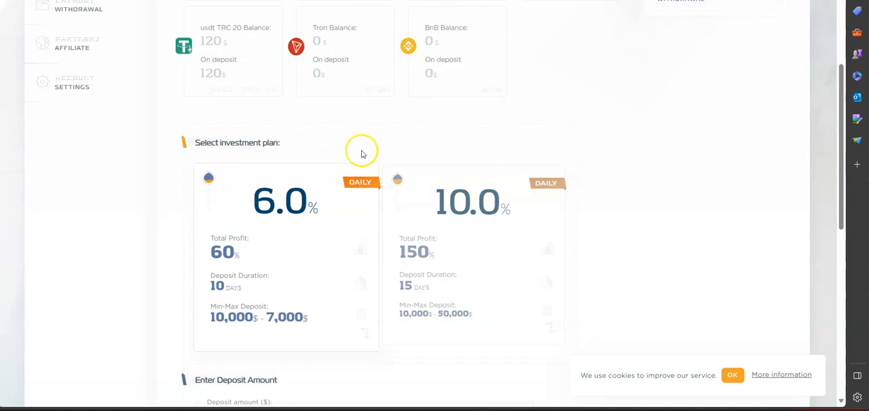
mouse_move(307, 156)
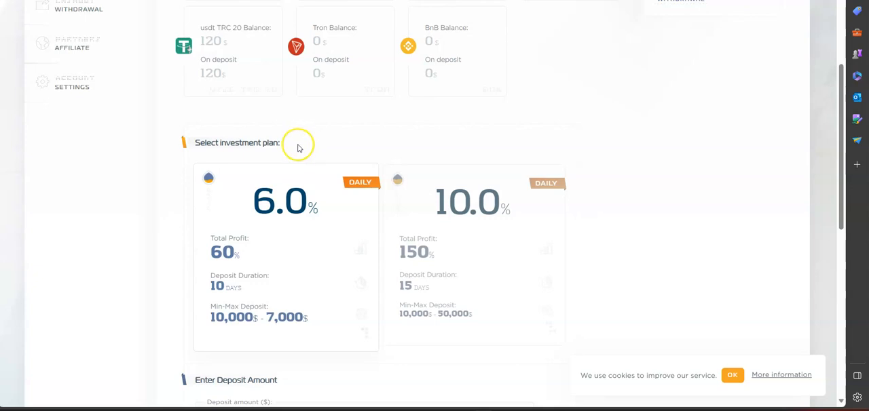
mouse_move(307, 111)
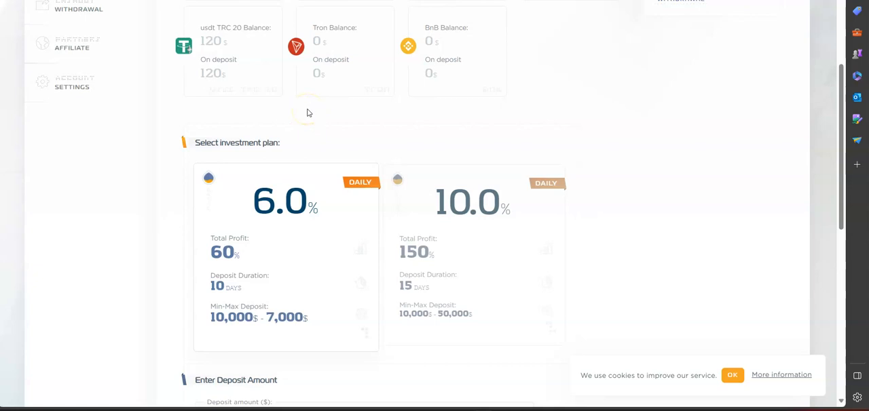
mouse_move(307, 111)
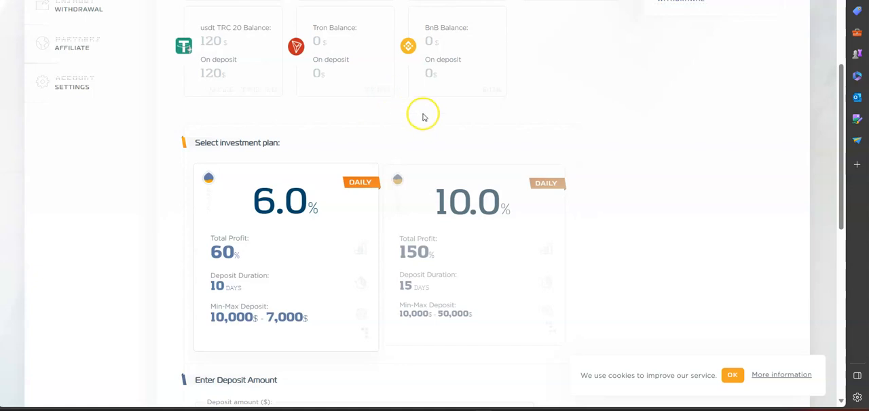
mouse_move(427, 122)
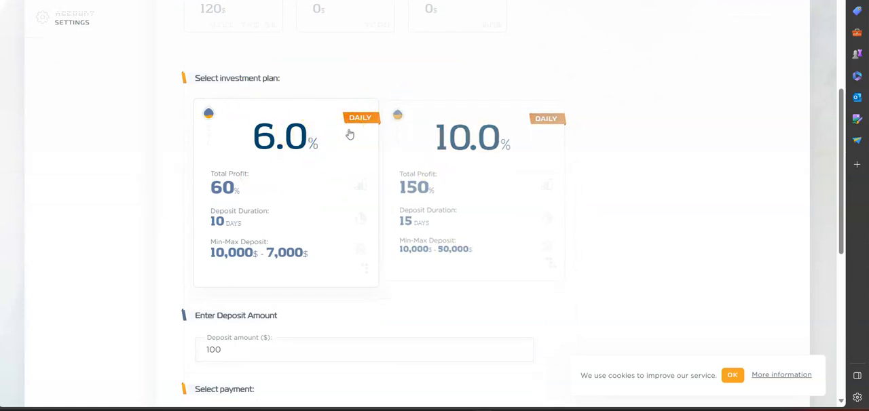
left_click(473, 193)
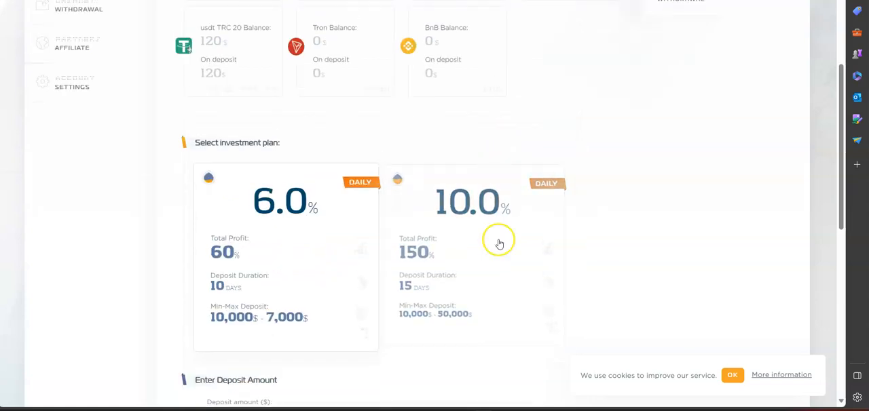
scroll("down", 3)
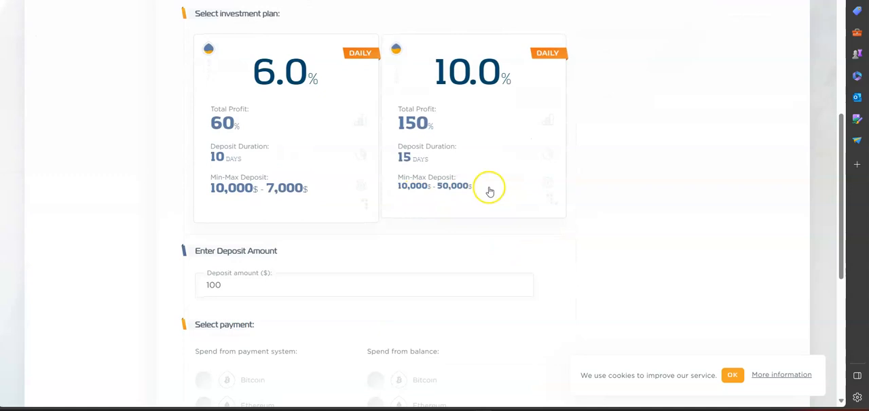
mouse_move(488, 189)
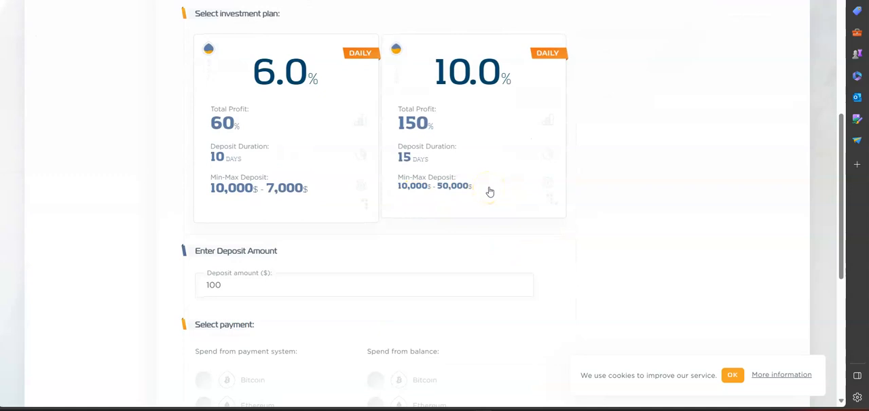
left_click(285, 129)
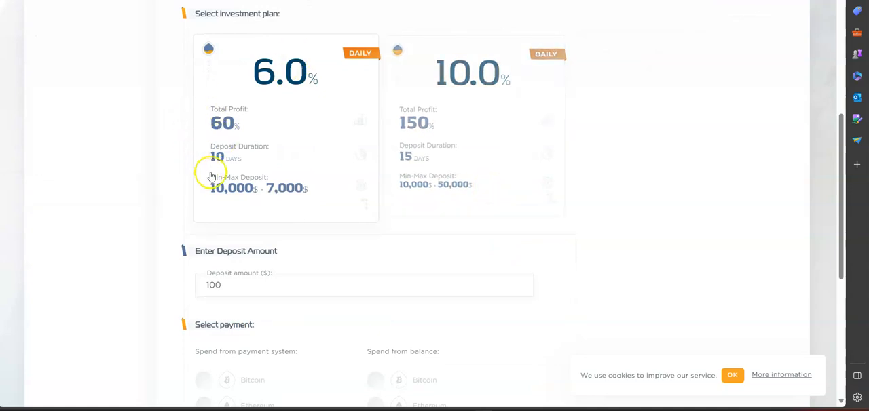
left_click(473, 129)
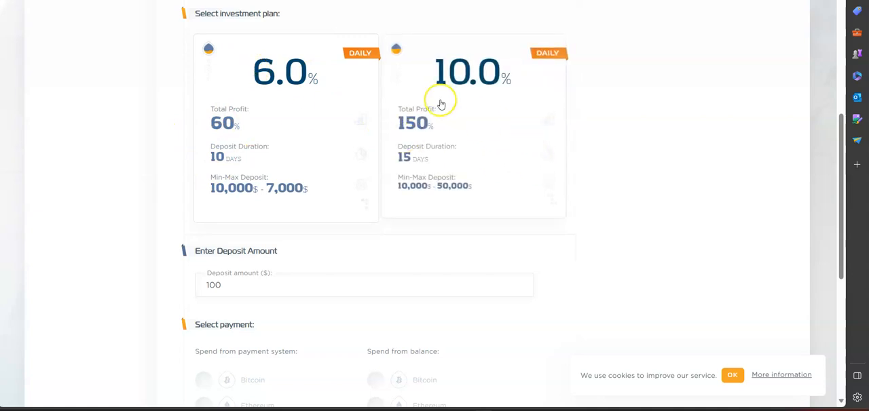
mouse_move(409, 165)
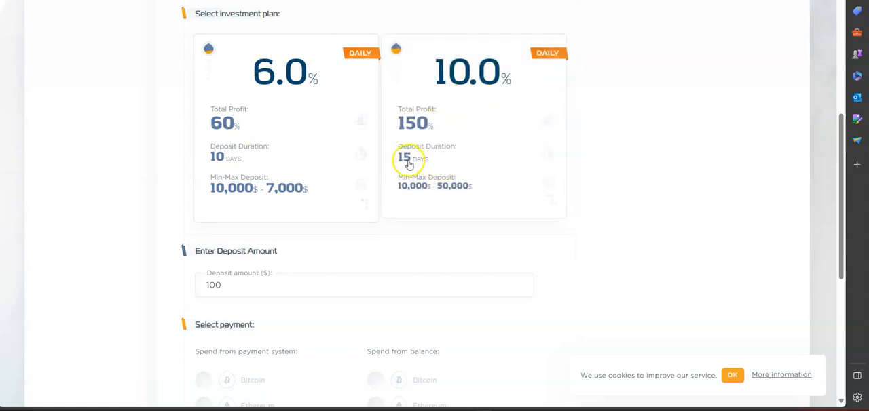
mouse_move(315, 155)
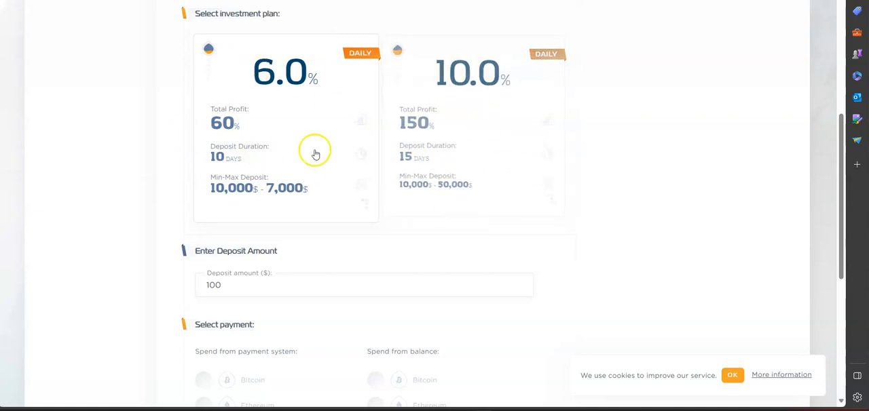
mouse_move(261, 187)
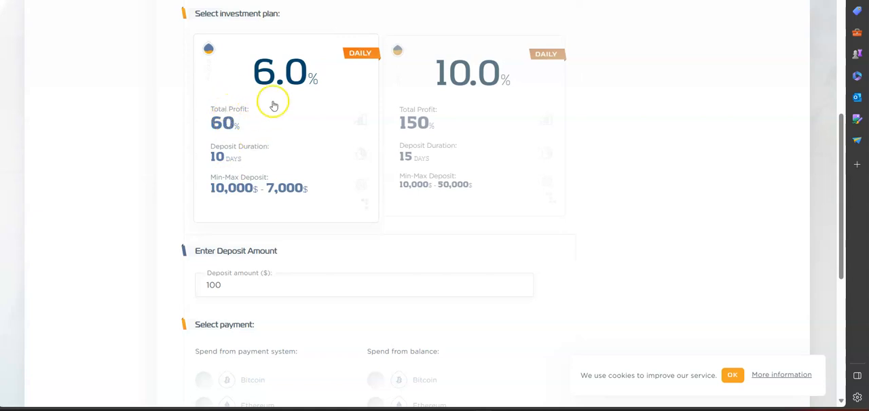
mouse_move(206, 165)
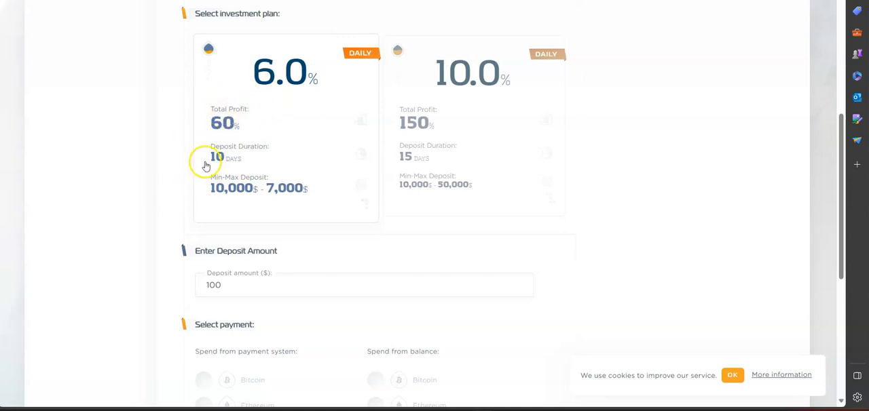
left_click(474, 125)
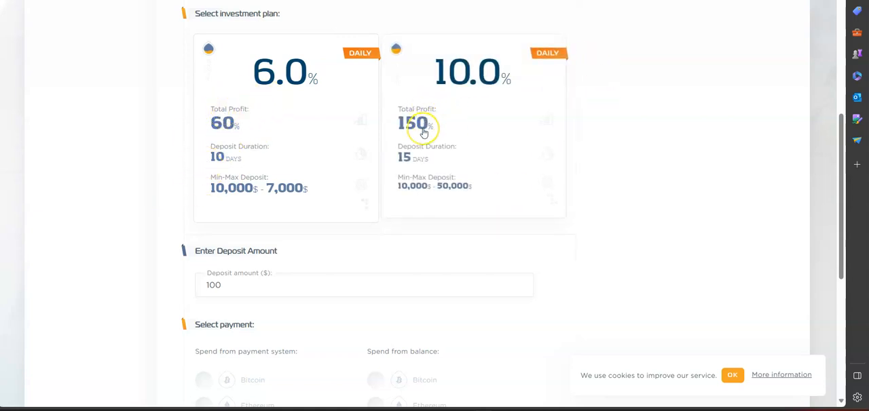
mouse_move(422, 158)
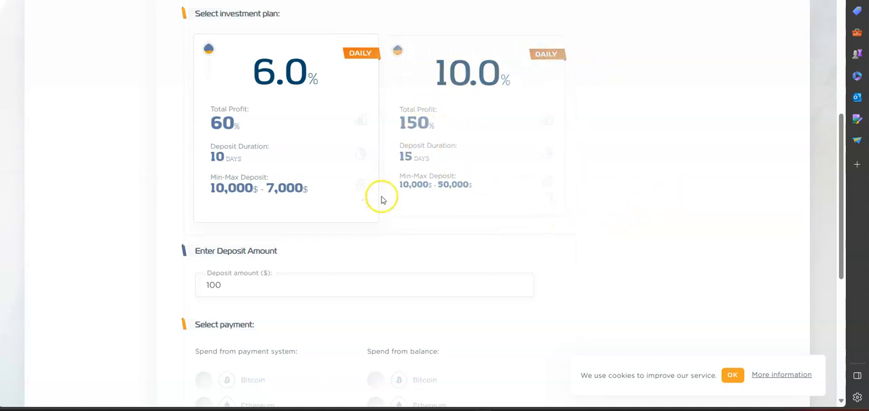
- Make a 100$ deposit with Busd selected as the payment system
scroll("down", 3)
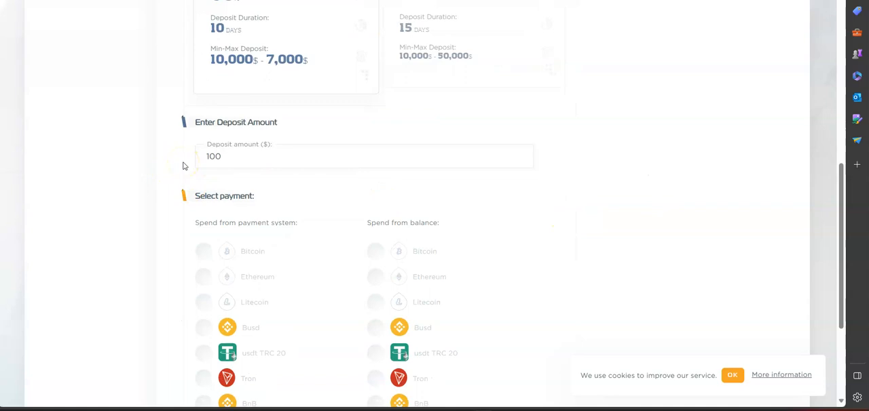
double_click(214, 156)
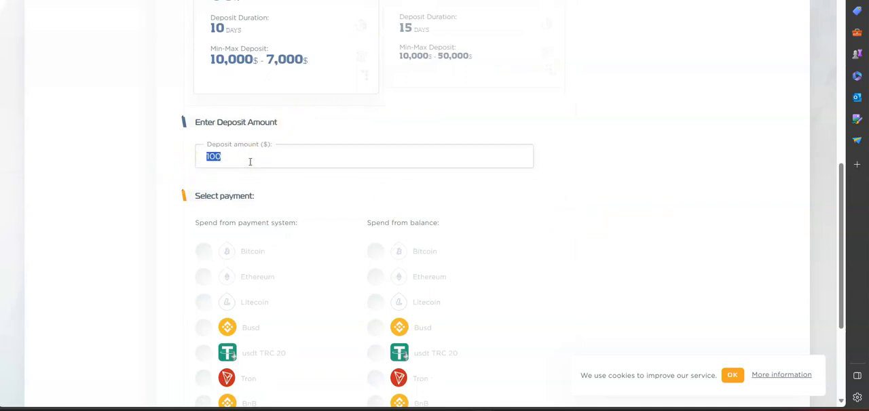
scroll("down", 3)
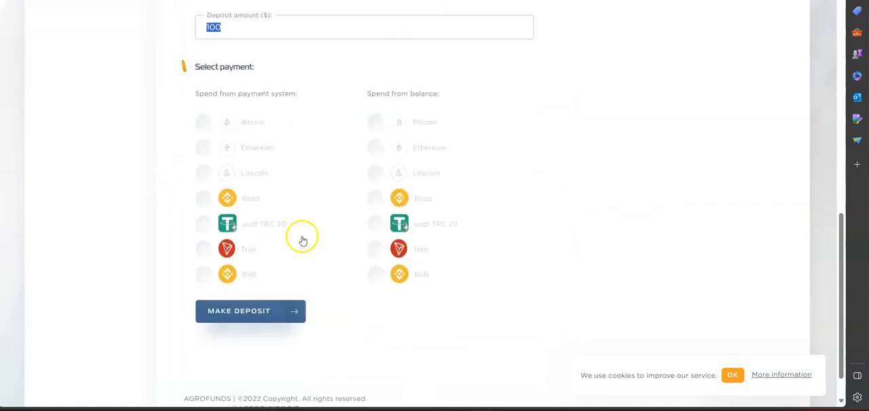
mouse_move(250, 311)
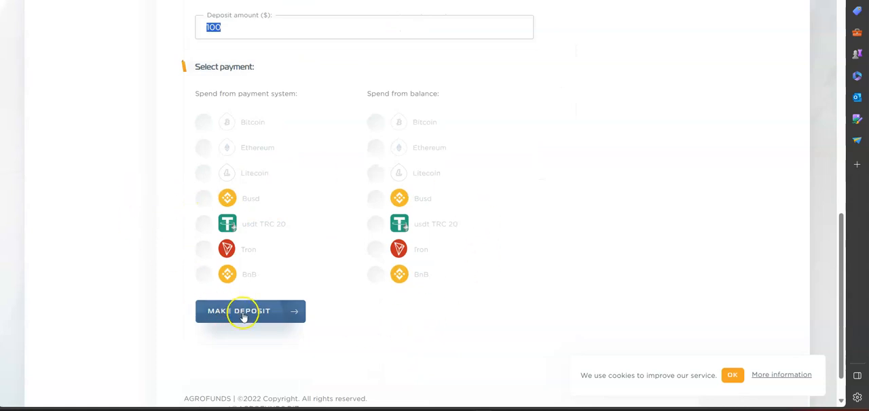
mouse_move(201, 207)
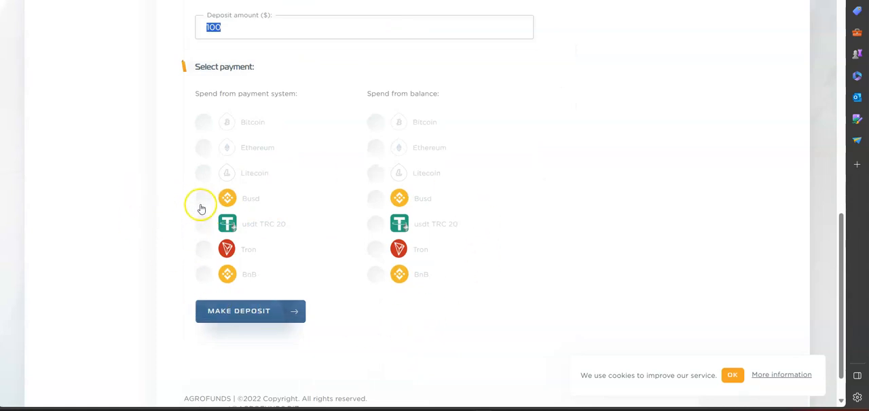
left_click(204, 199)
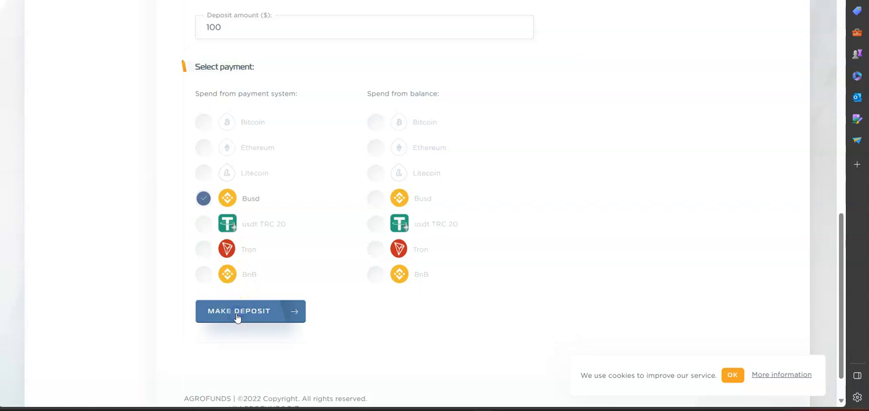
left_click(239, 311)
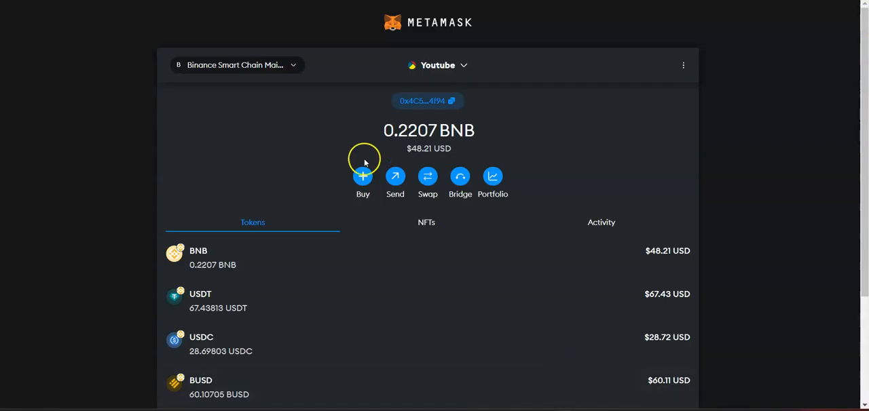
- Start a BUSD send in MetaMask to the deposit address with amount 100
left_click(201, 387)
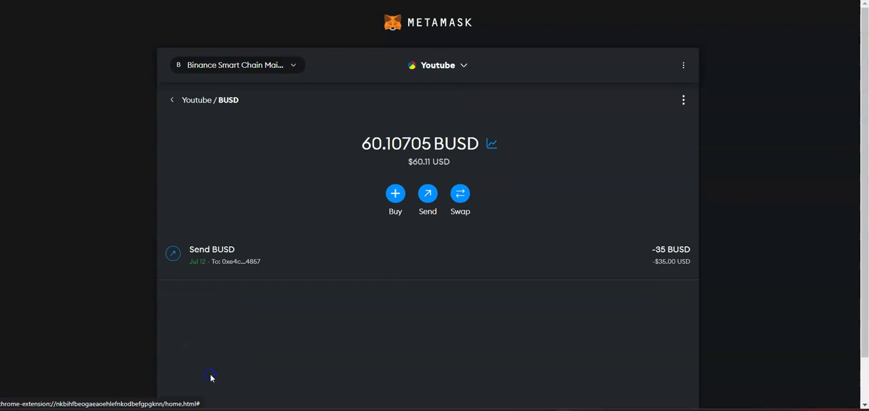
left_click(428, 193)
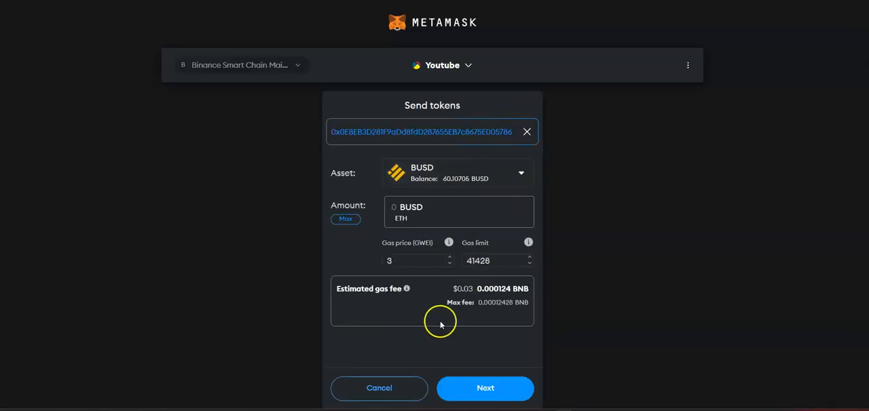
type("100")
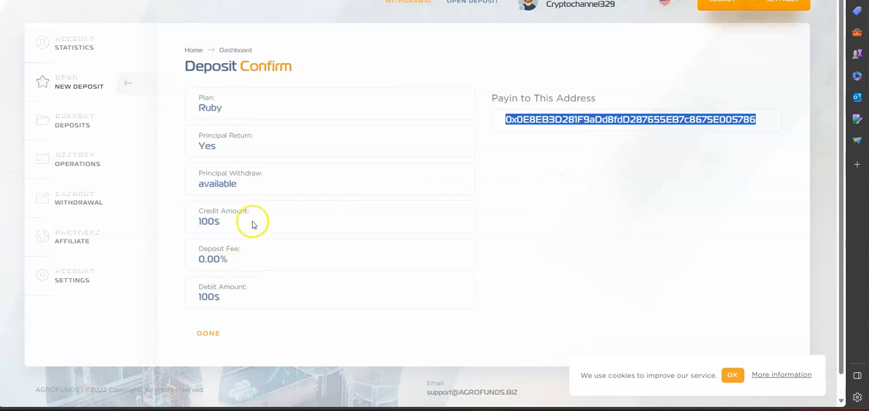
mouse_move(363, 206)
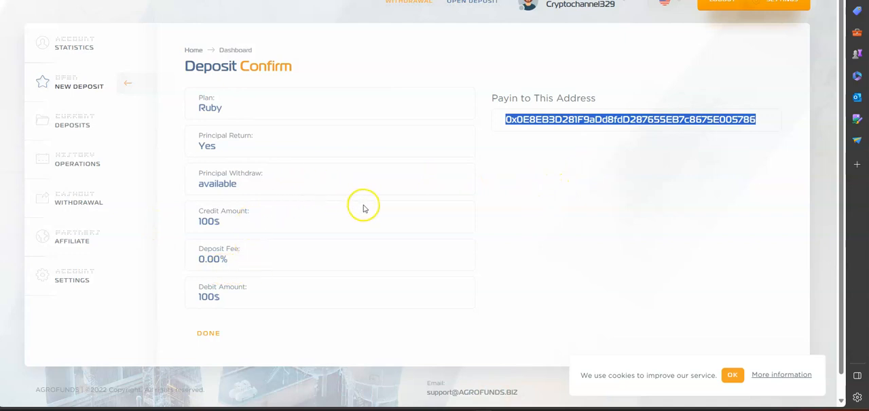
mouse_move(206, 118)
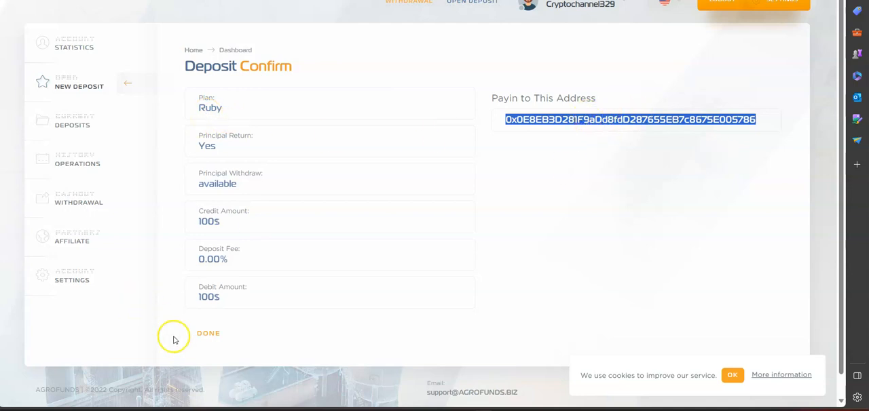
- Close the Deposit Confirm page and return to New Deposit showing a 120$ total balance
left_click(209, 334)
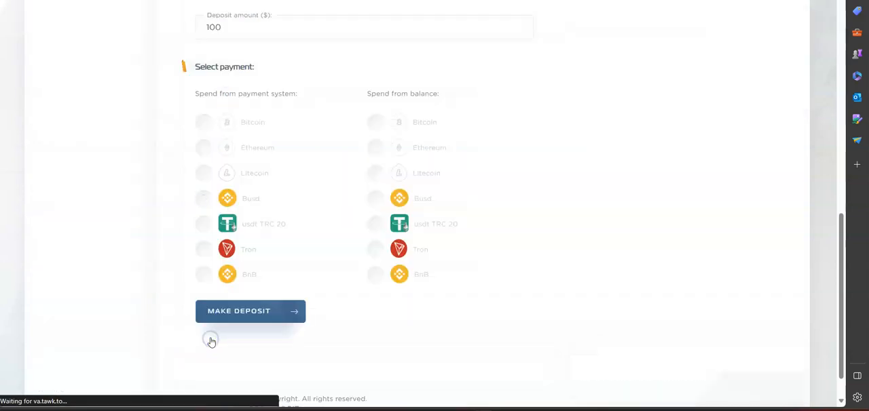
left_click(250, 311)
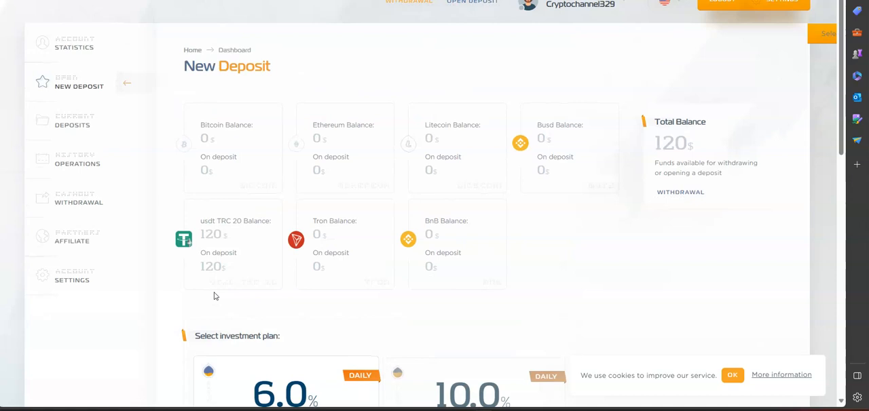
mouse_move(236, 258)
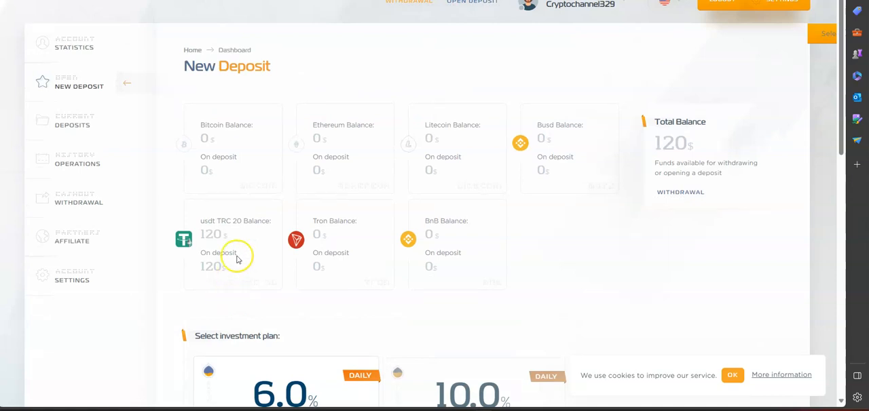
- Show the Edit Account page with saved Busd and usdt TRC 20 wallet addresses
left_click(72, 277)
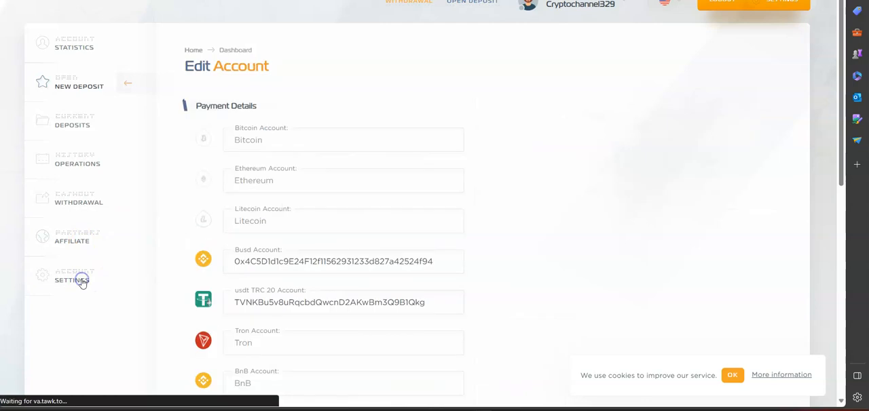
mouse_move(494, 177)
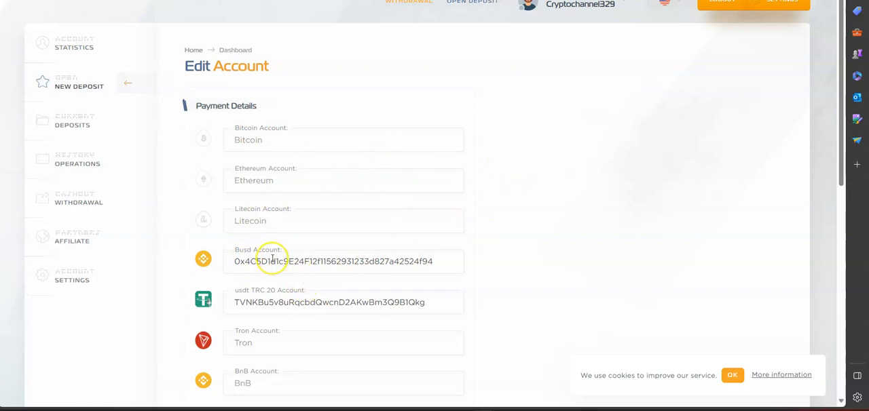
mouse_move(323, 248)
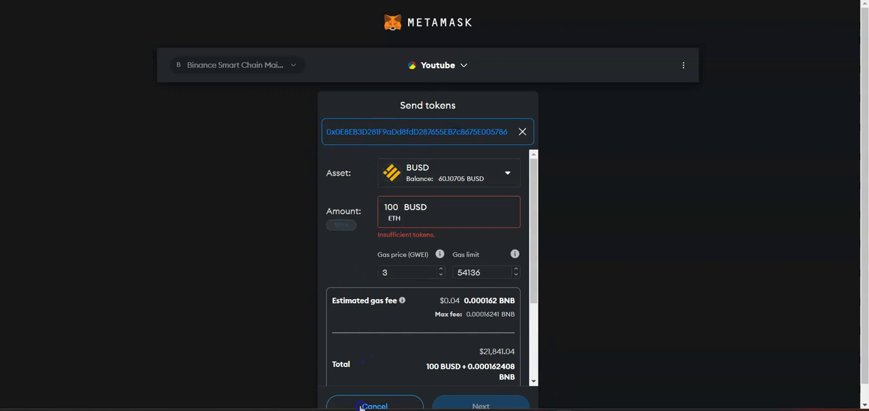
- Cancel the insufficient 100 BUSD send and go to the Withdrawal Confirm page
left_click(375, 406)
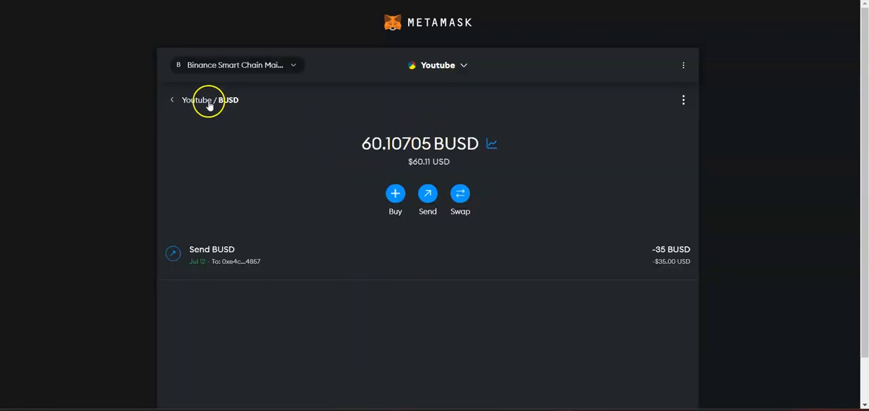
mouse_move(183, 249)
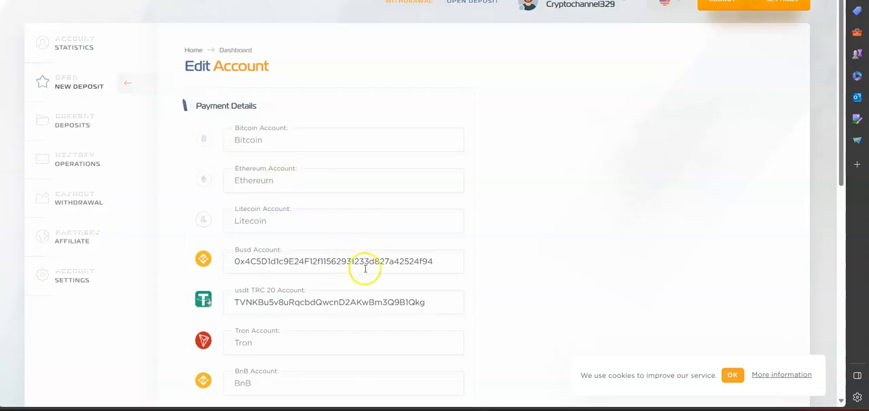
mouse_move(79, 198)
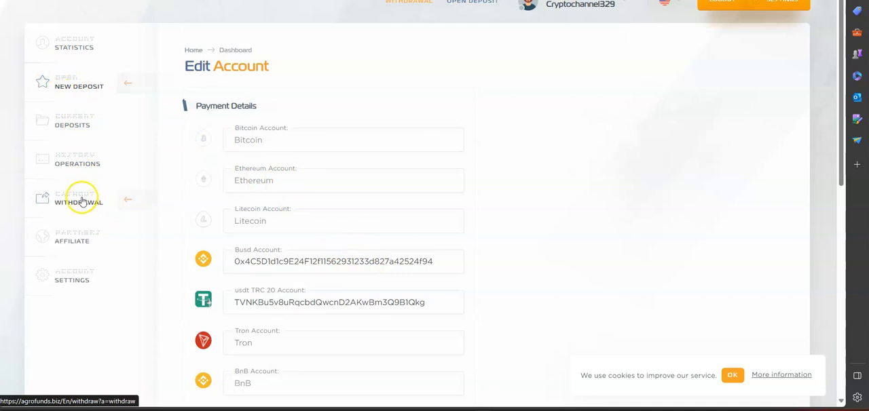
left_click(79, 198)
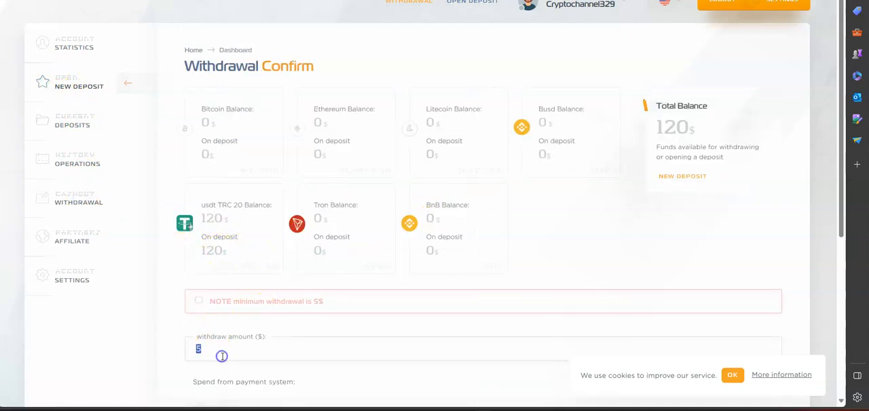
- Enter 120 as the withdraw amount after the insufficient funds warning, revealing the payment system options
type("120")
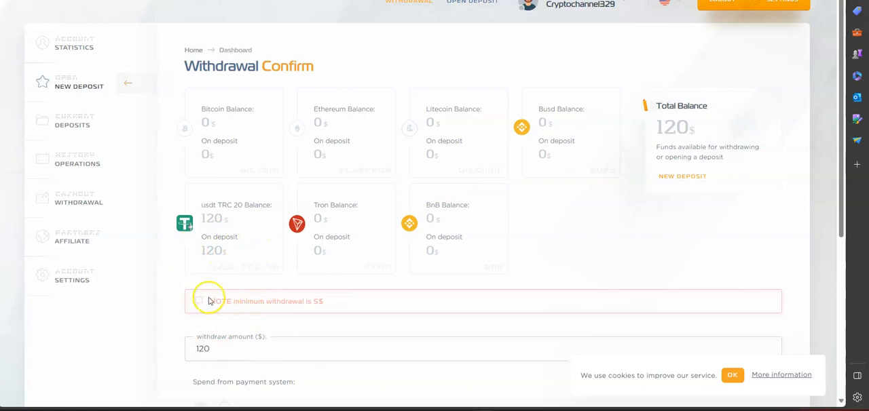
scroll("down", 3)
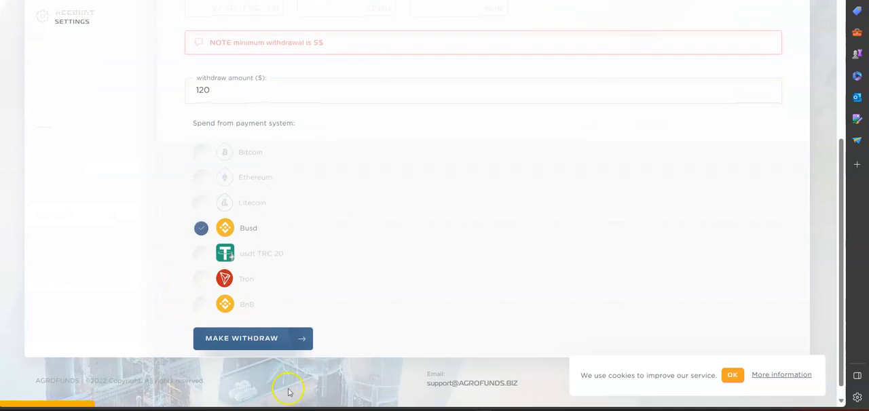
left_click(253, 338)
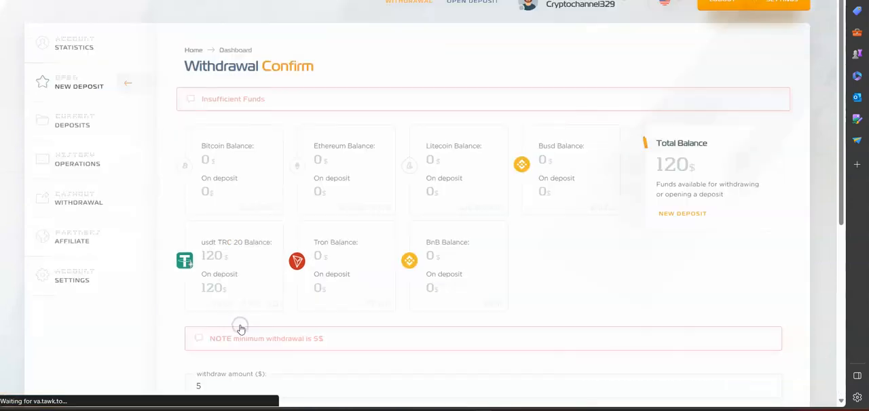
scroll("down", 3)
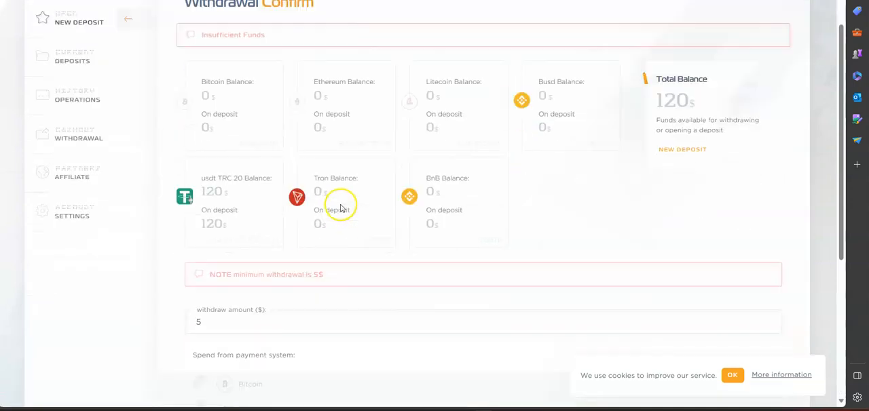
scroll("down", 3)
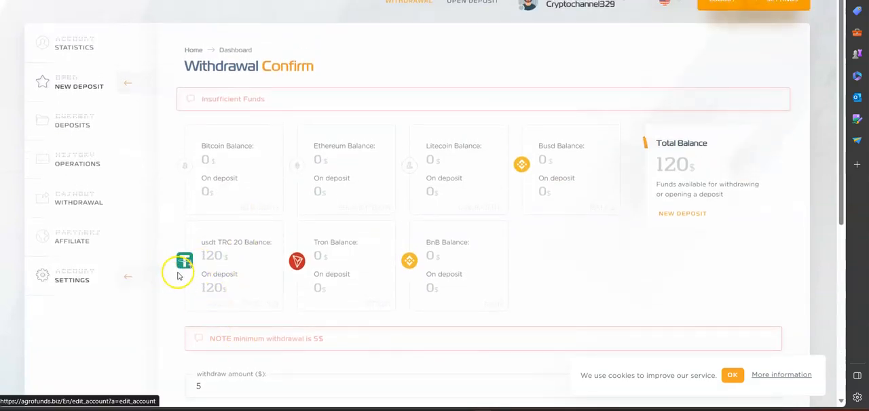
scroll("down", 3)
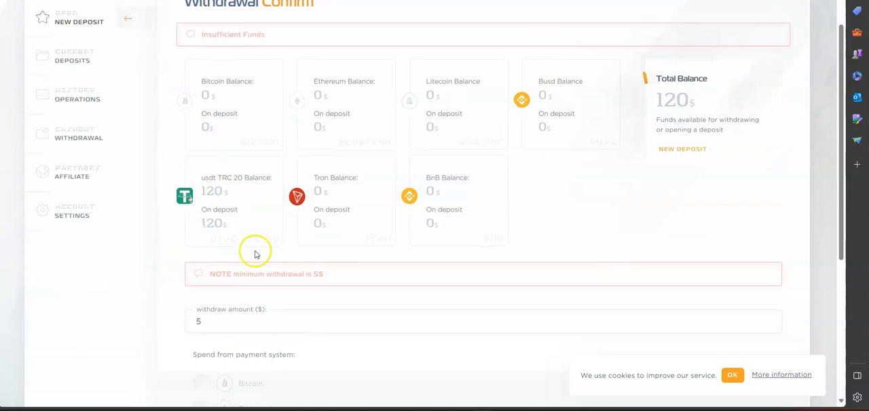
scroll("down", 3)
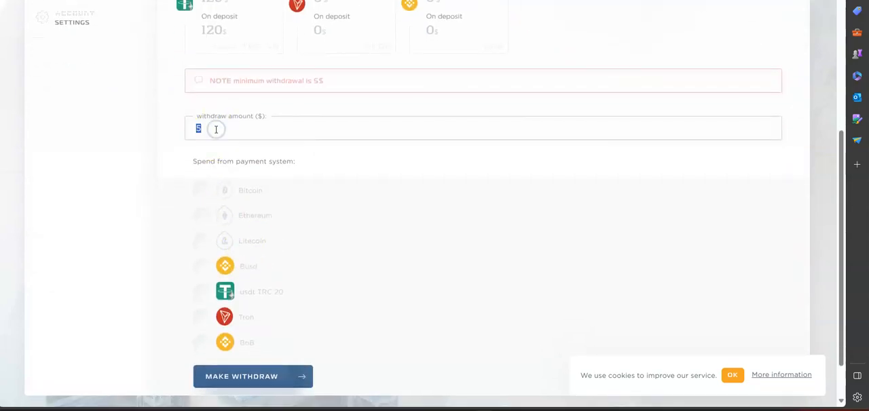
type("120")
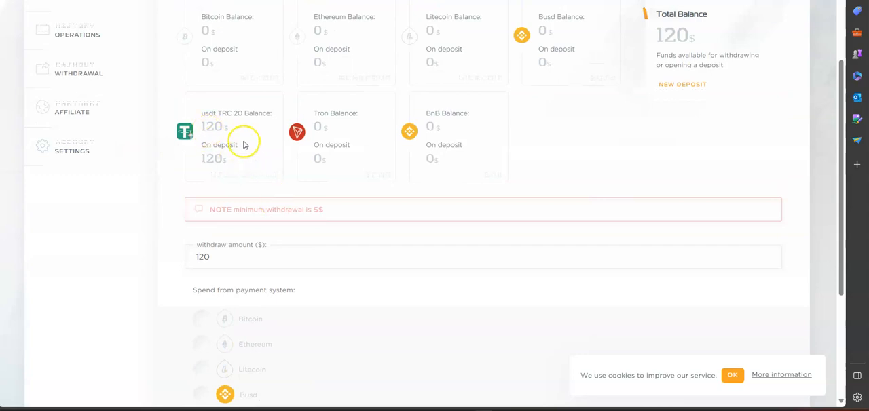
mouse_move(244, 152)
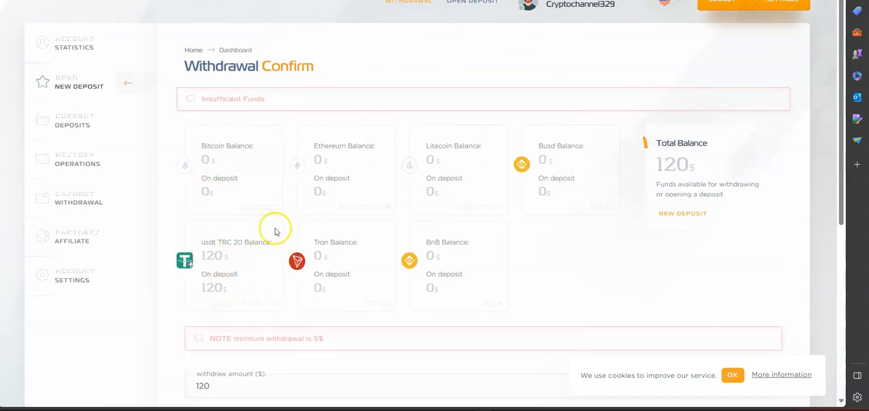
mouse_move(567, 155)
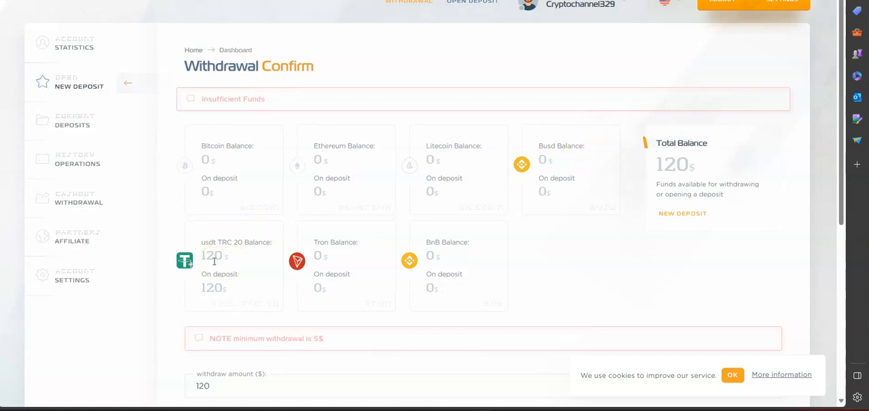
scroll("down", 3)
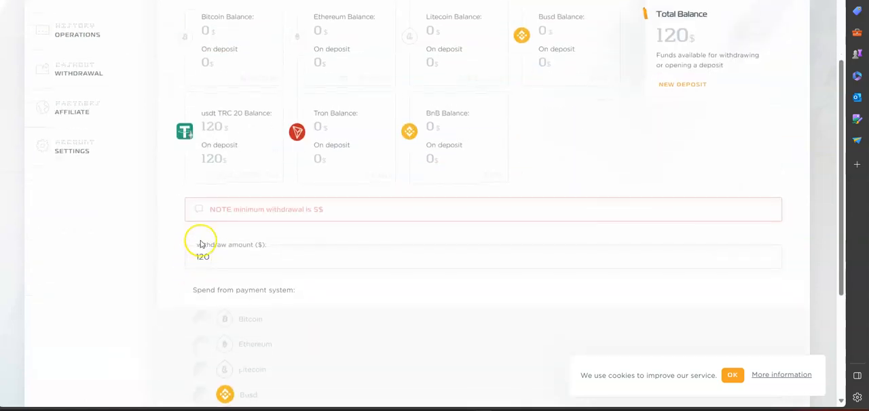
scroll("down", 3)
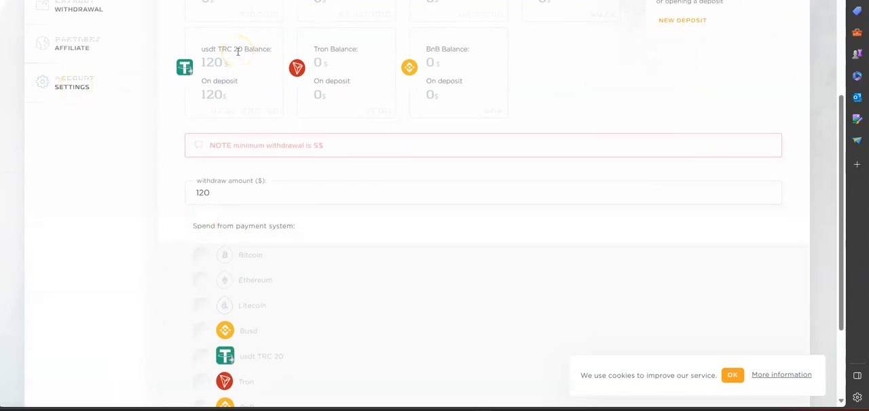
mouse_move(79, 8)
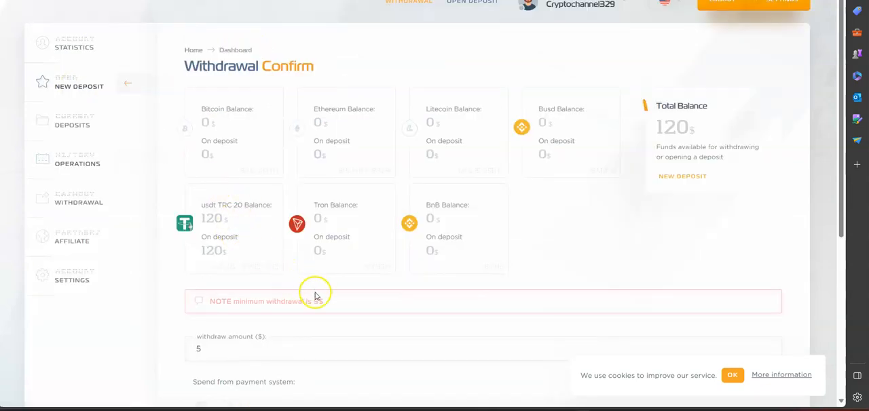
- Withdraw 120$ to usdt TRC 20, confirming the request so the total balance reads 0$
scroll("down", 3)
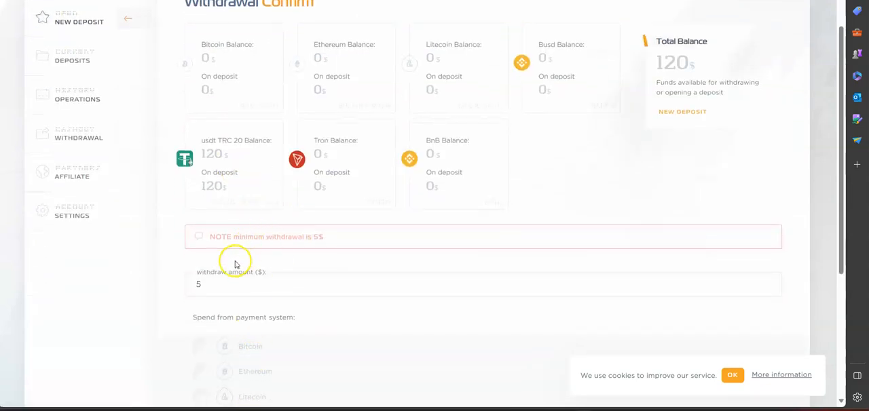
type("120")
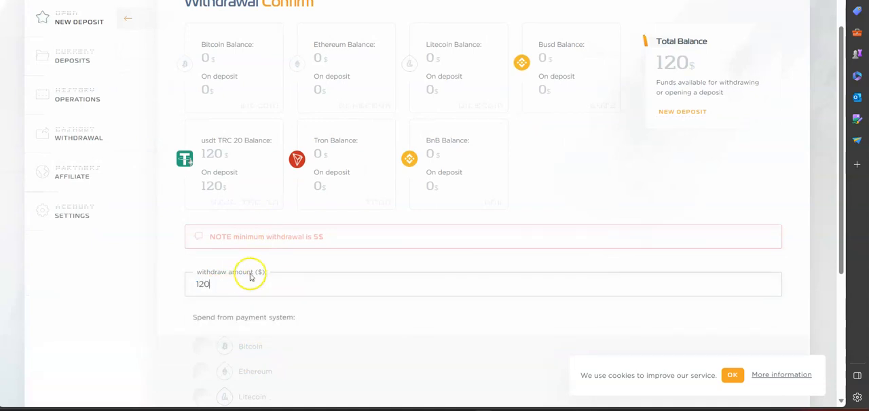
scroll("down", 3)
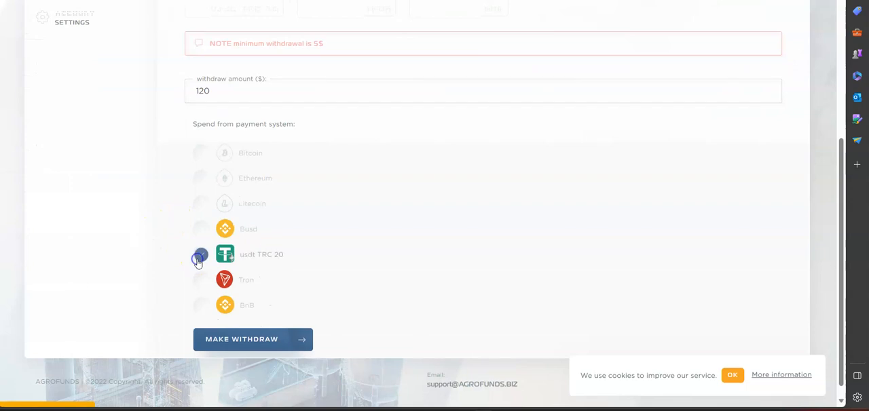
left_click(201, 253)
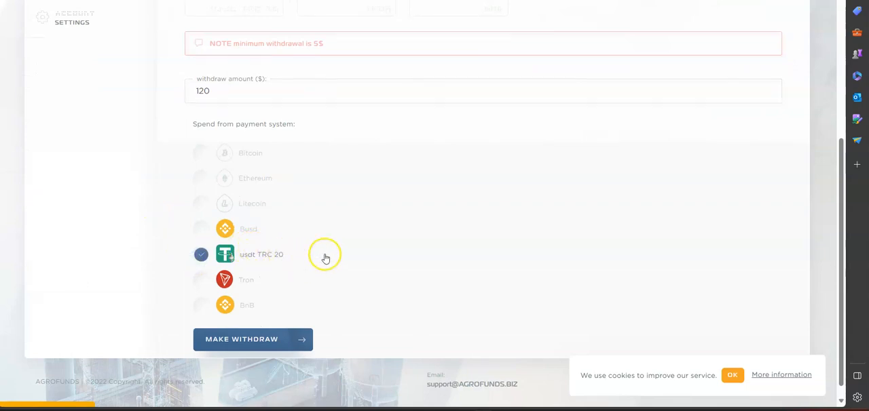
left_click(252, 340)
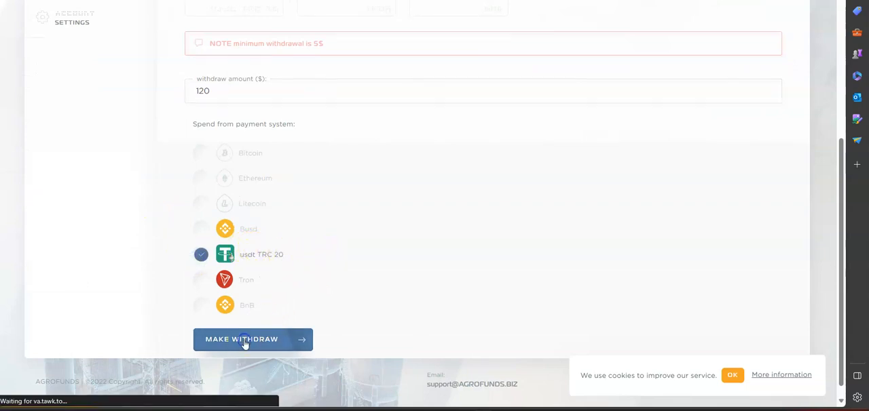
left_click(253, 340)
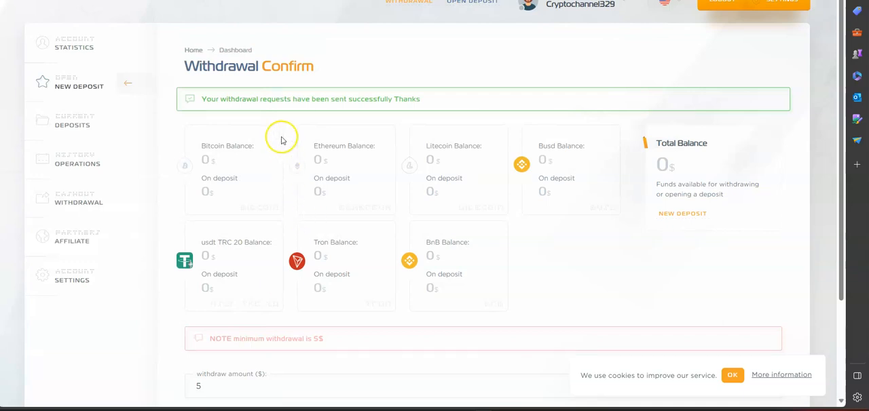
mouse_move(220, 111)
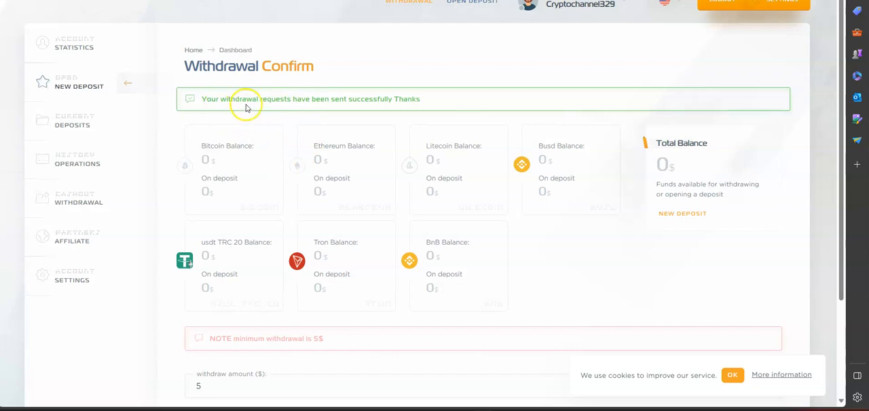
scroll("down", 3)
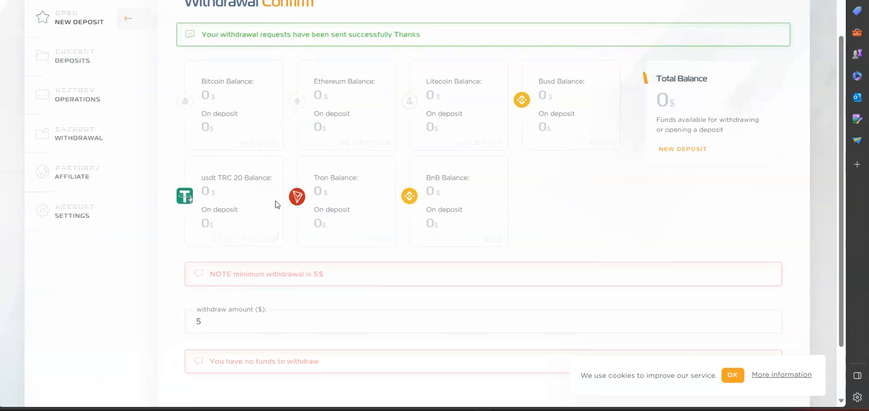
mouse_move(76, 171)
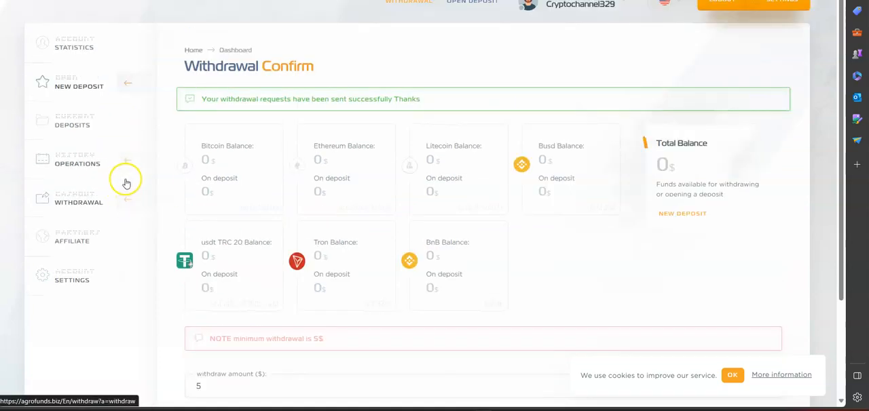
mouse_move(135, 242)
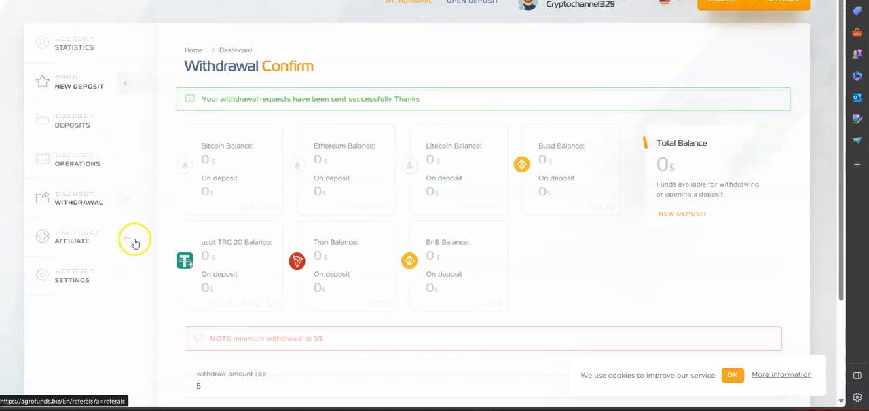
mouse_move(752, 205)
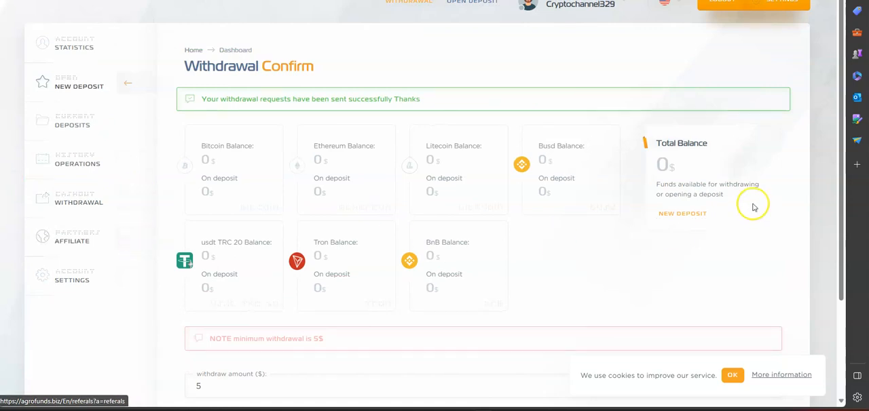
mouse_move(197, 137)
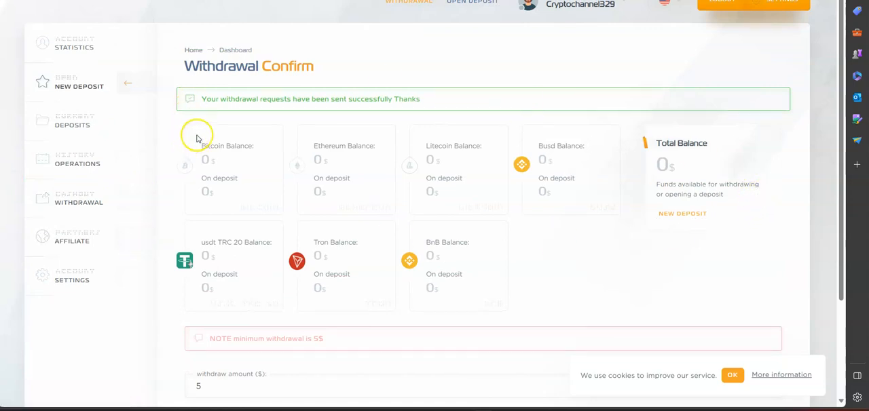